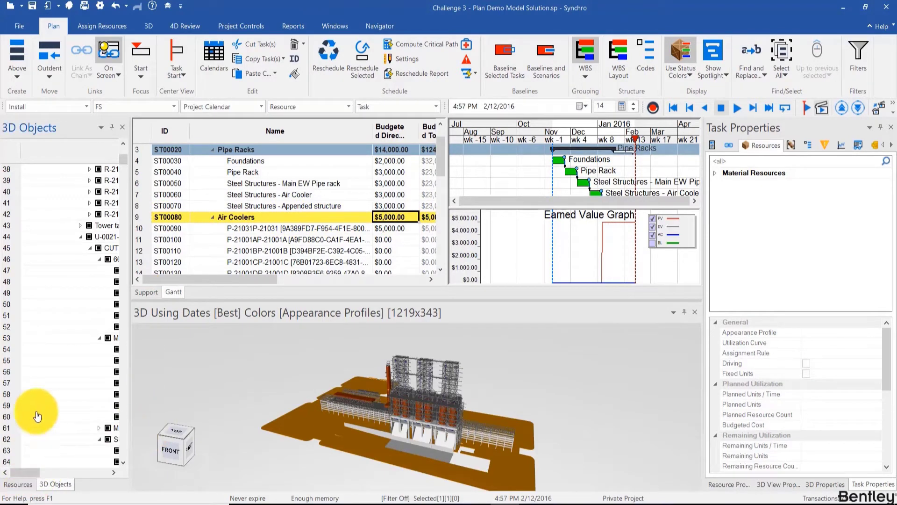
Switch the left docked panel from 3D Objects to the Resources list.
click(16, 484)
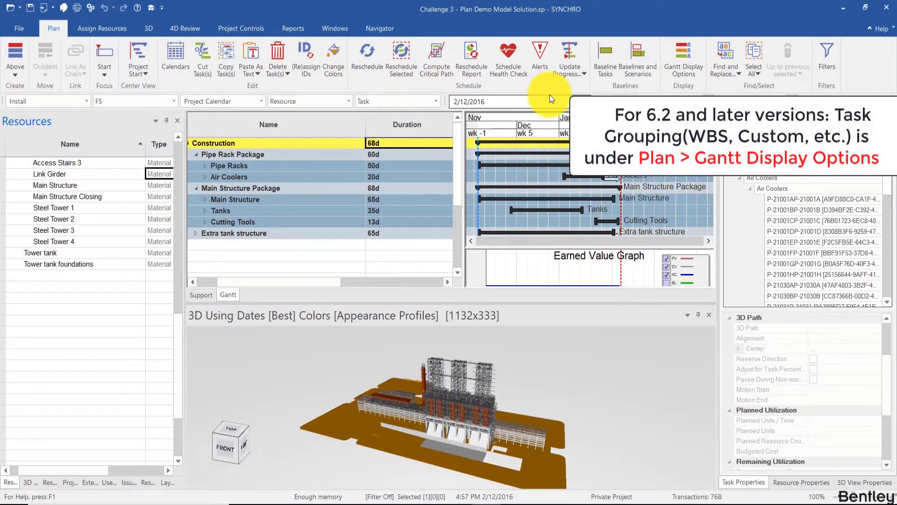
Change Task Grouping from WBS to a flat list in Gantt Display Options and apply it.
click(684, 50)
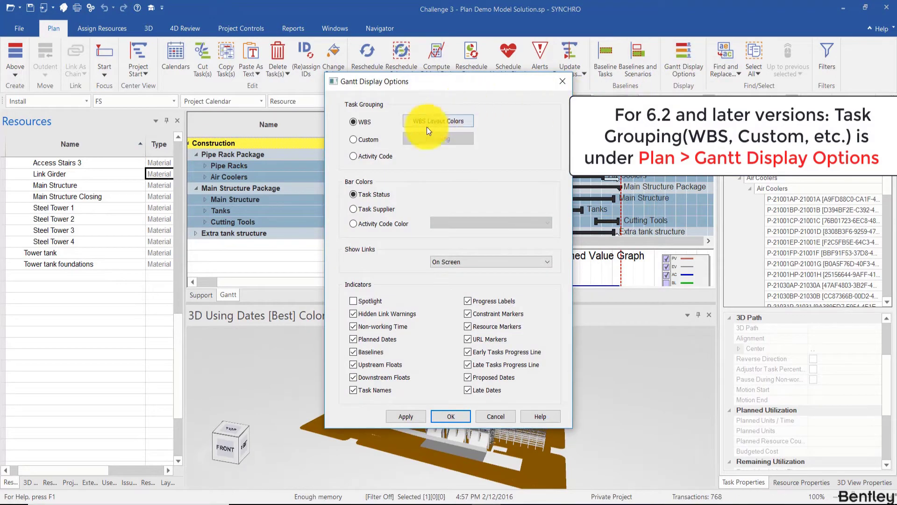
click(354, 140)
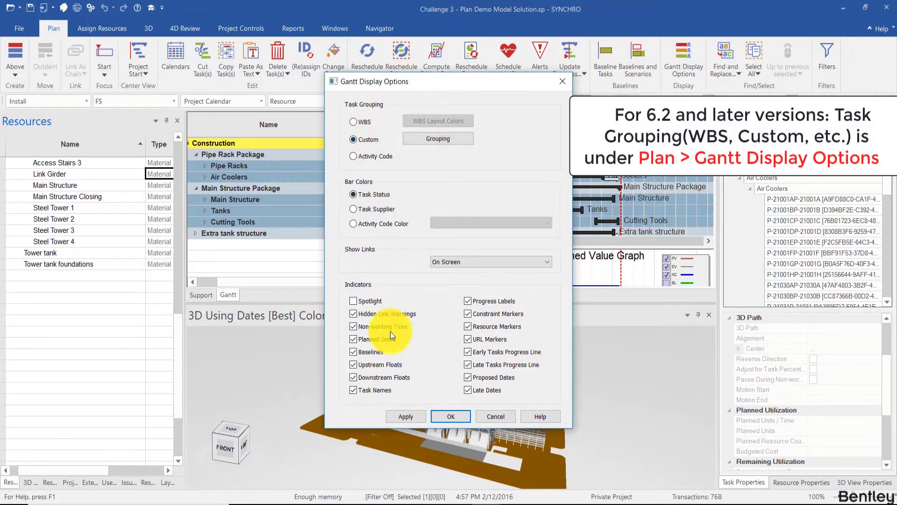
click(451, 416)
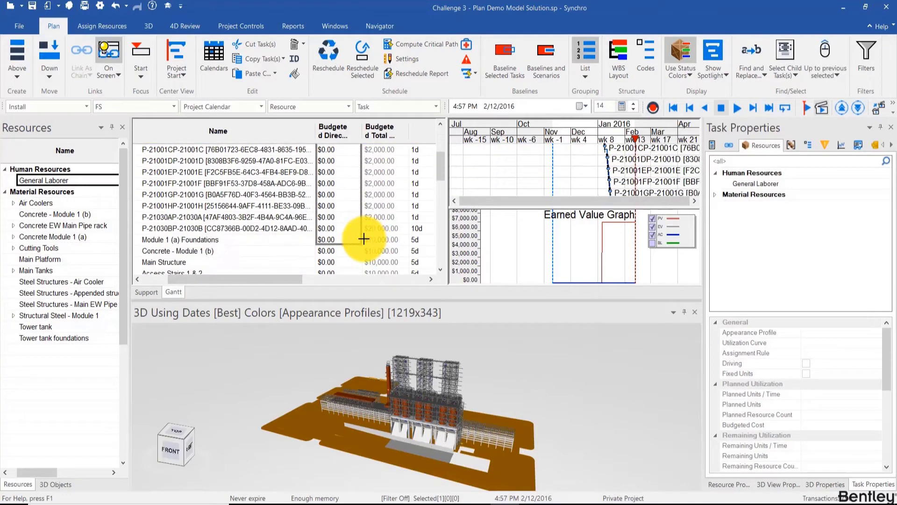
Add the Costs > Cost column to the resource list via Customise Columns, searching 'cost'.
scroll(down, 3)
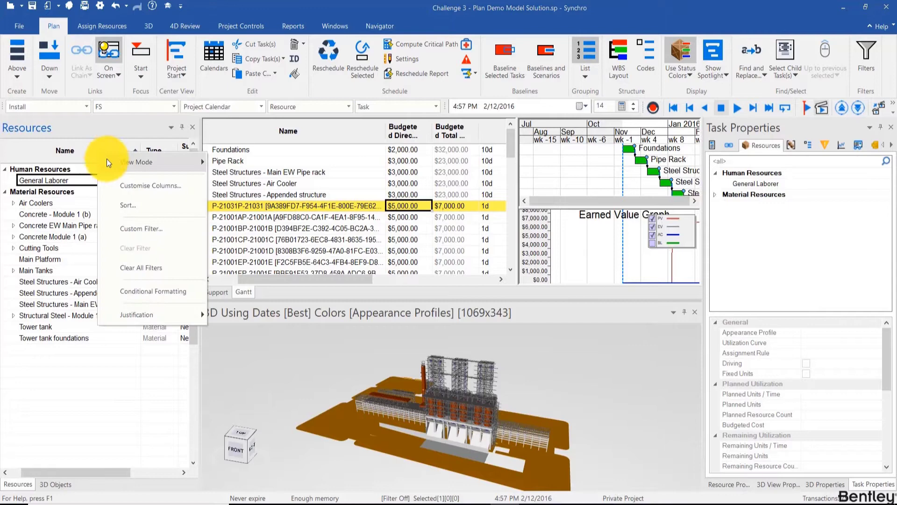
mouse_move(147, 192)
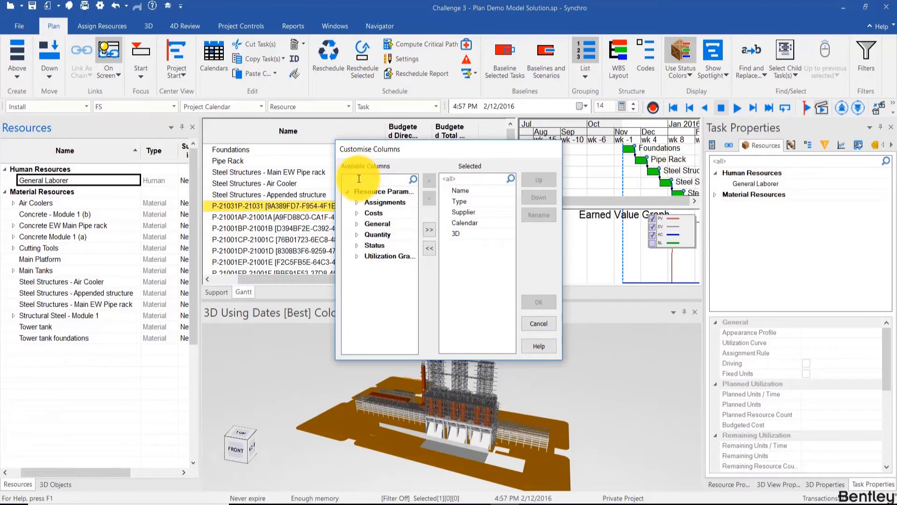
text(cost)
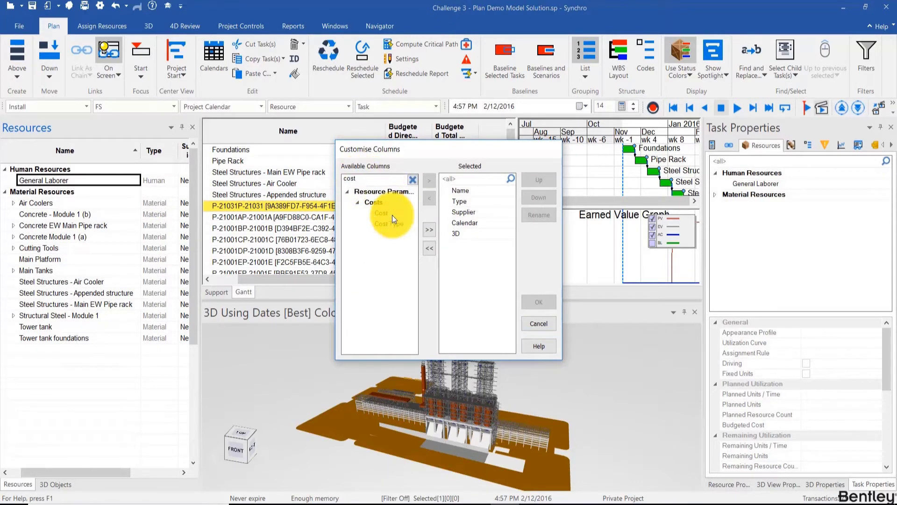
click(429, 230)
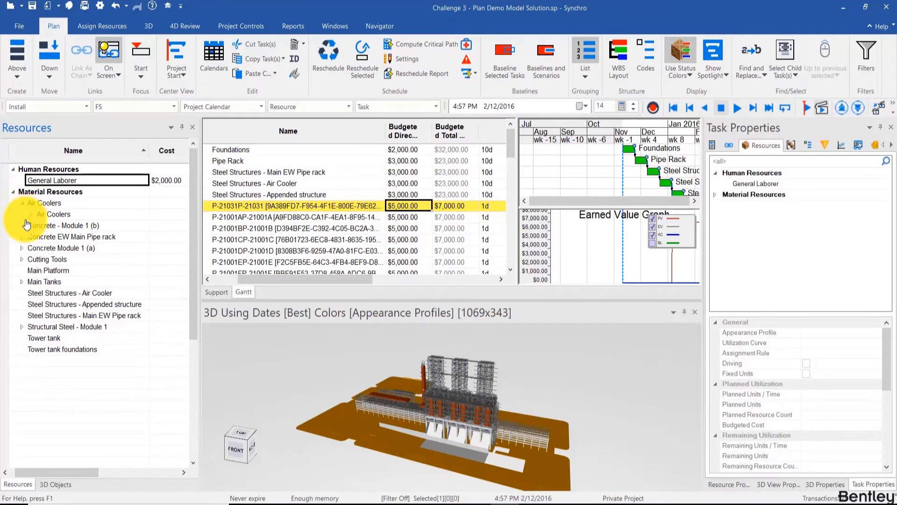
Expand the Air Coolers group and select the Air Coolers resource for its $2,000.00 cost.
click(30, 214)
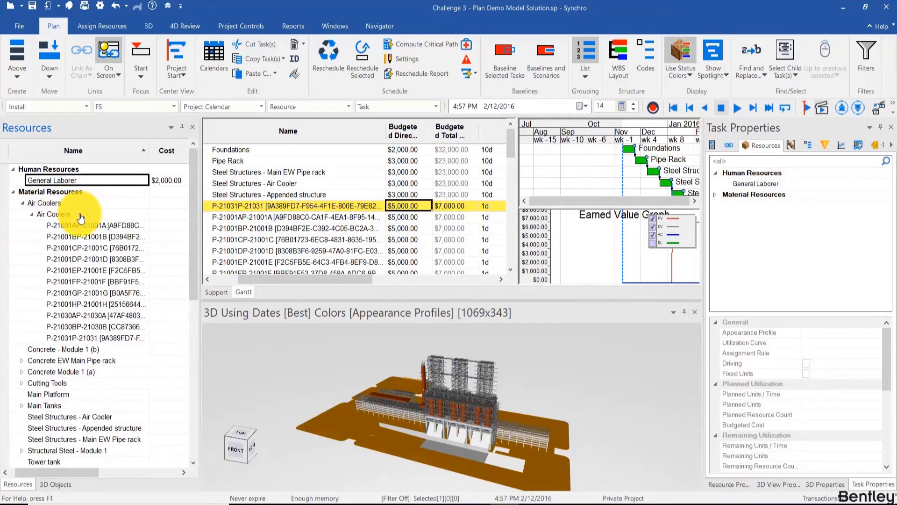
click(43, 202)
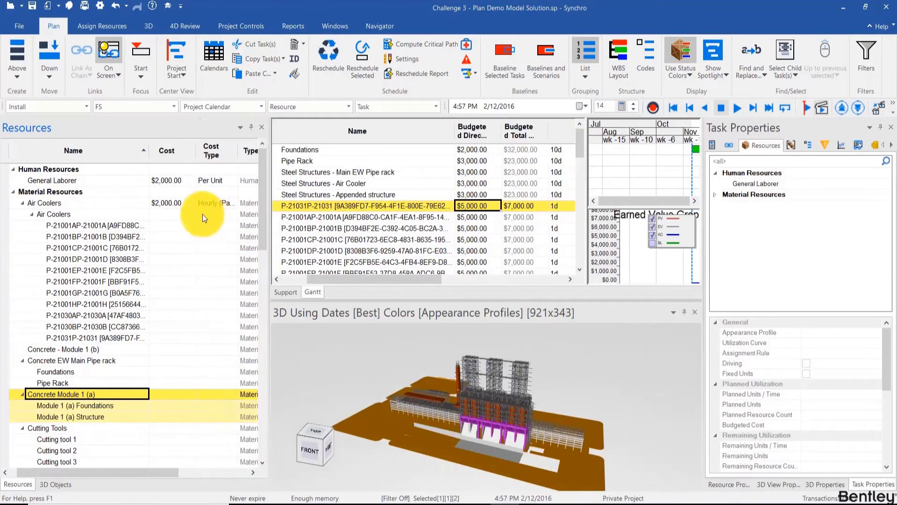
click(43, 203)
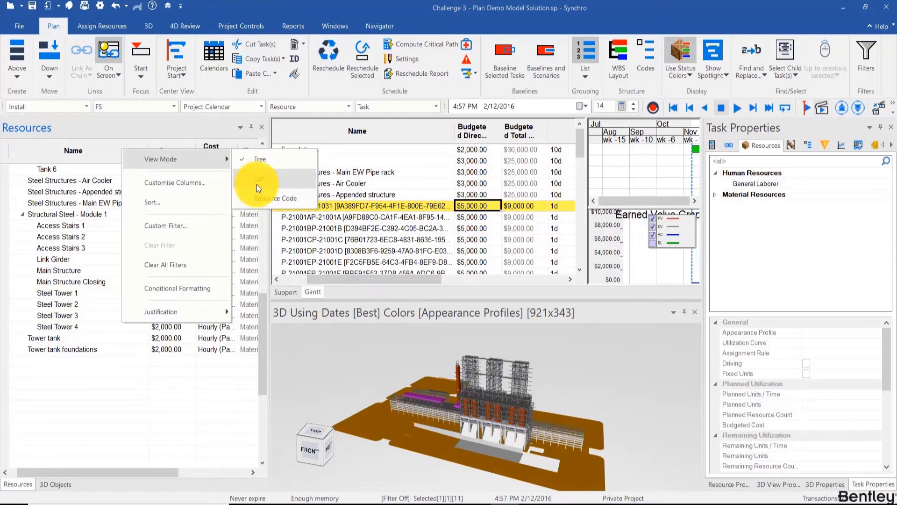
mouse_move(135, 163)
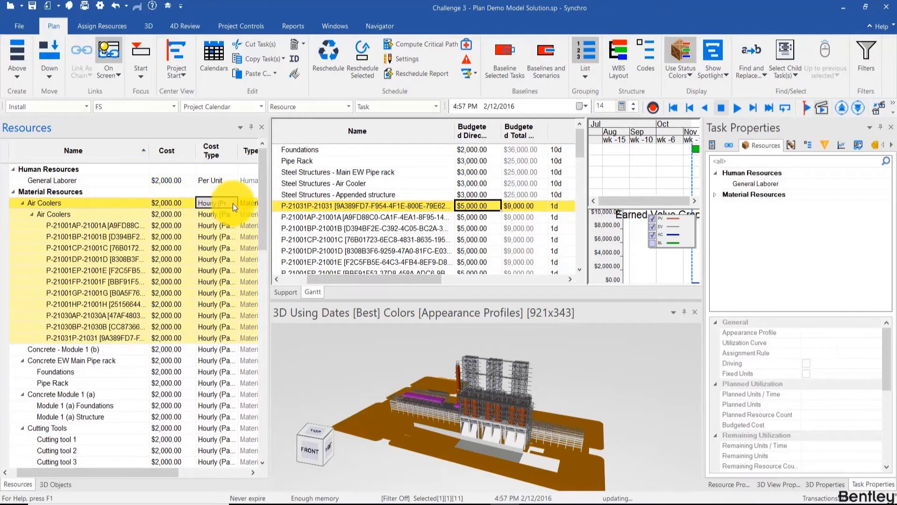
Set the Air Coolers resource's Cost Type to Daily instead of hourly.
click(238, 203)
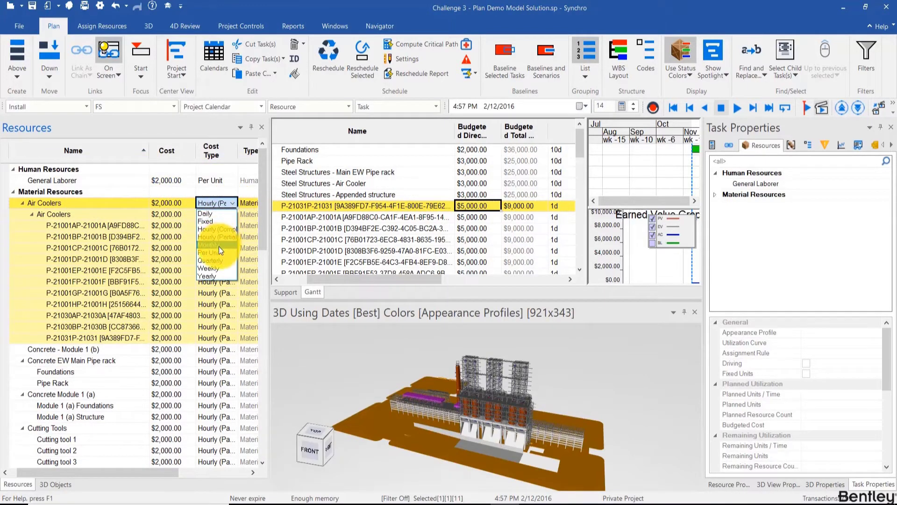
mouse_move(213, 220)
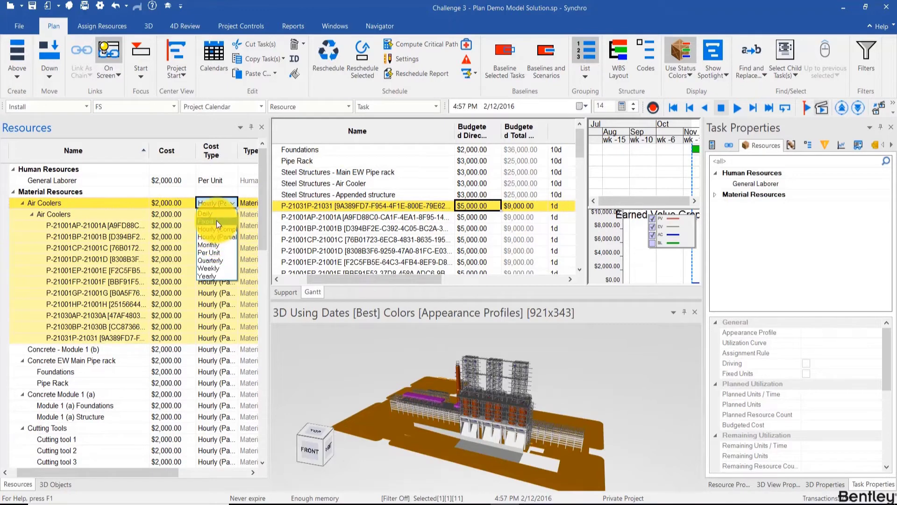
click(205, 213)
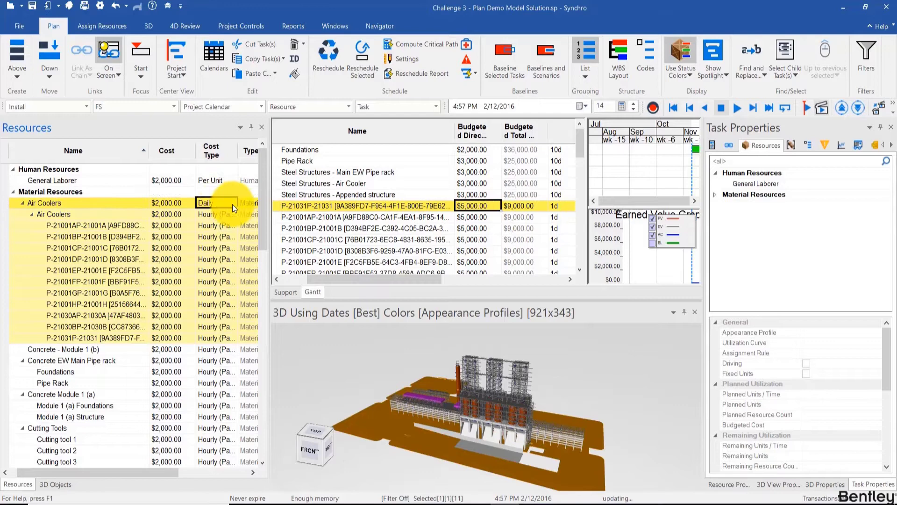
scroll(down, 3)
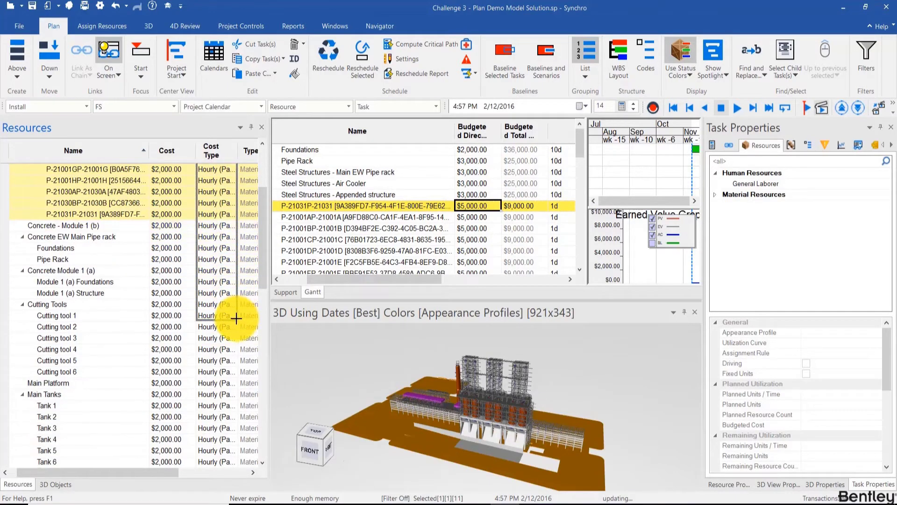
scroll(down, 3)
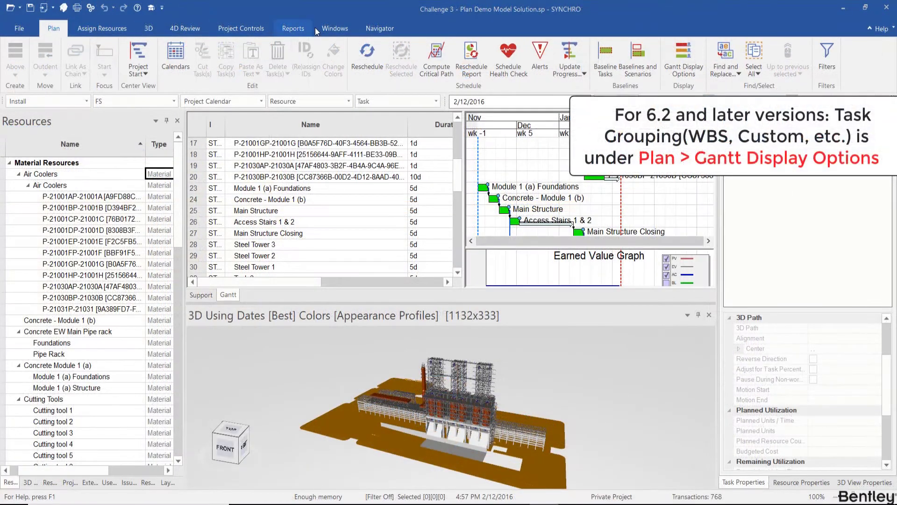
Set Task Grouping back to WBS in Gantt Display Options and confirm.
click(683, 51)
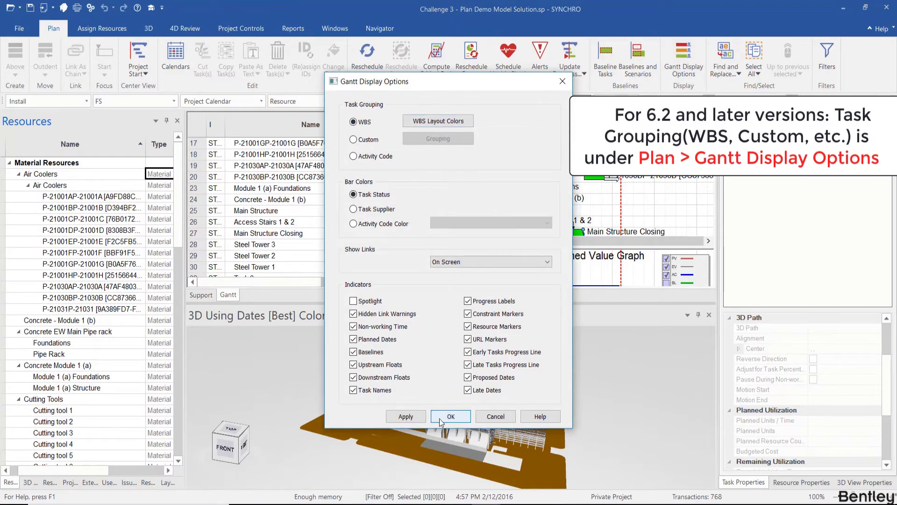
click(451, 416)
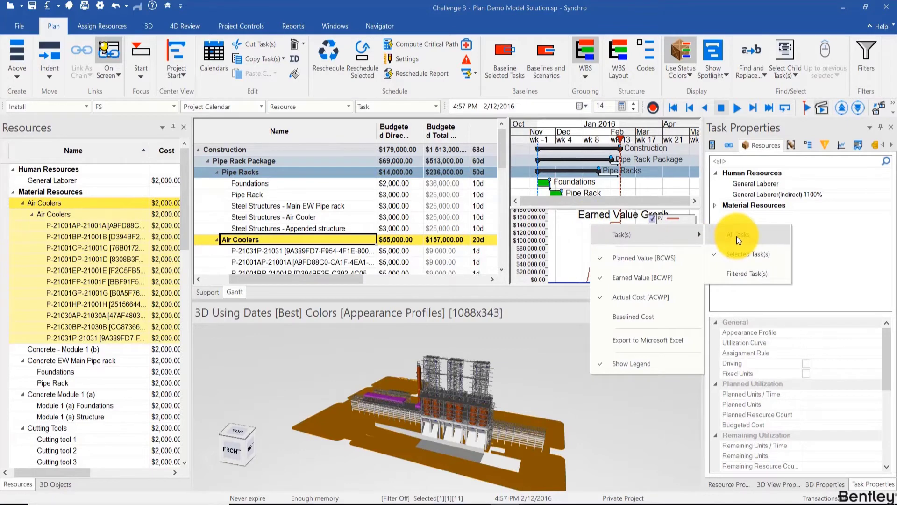
Plot All Tasks on the Earned Value Graph and select Pipe Rack to view its Cost Totals.
click(739, 233)
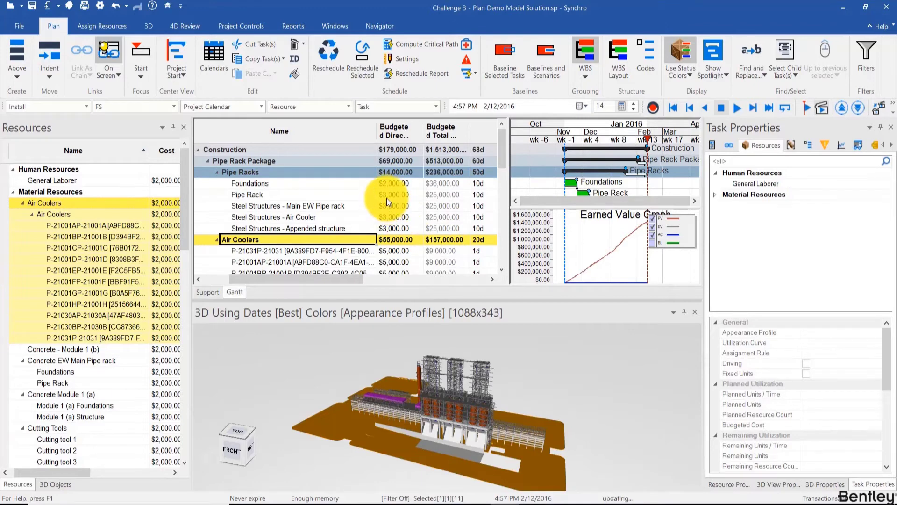
click(395, 195)
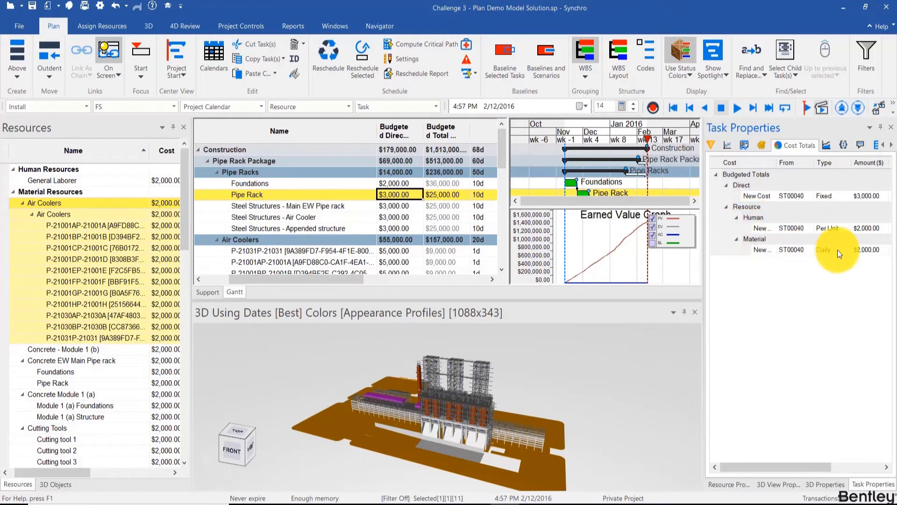
mouse_move(614, 238)
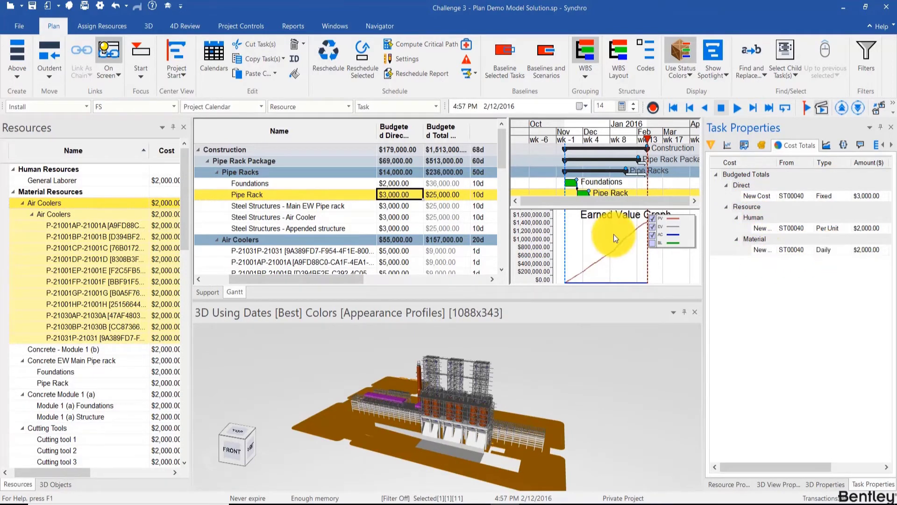
Inspect Steel Structures - Air Cooler costs, then show the Project panel's expanded Budgeted Totals.
click(398, 217)
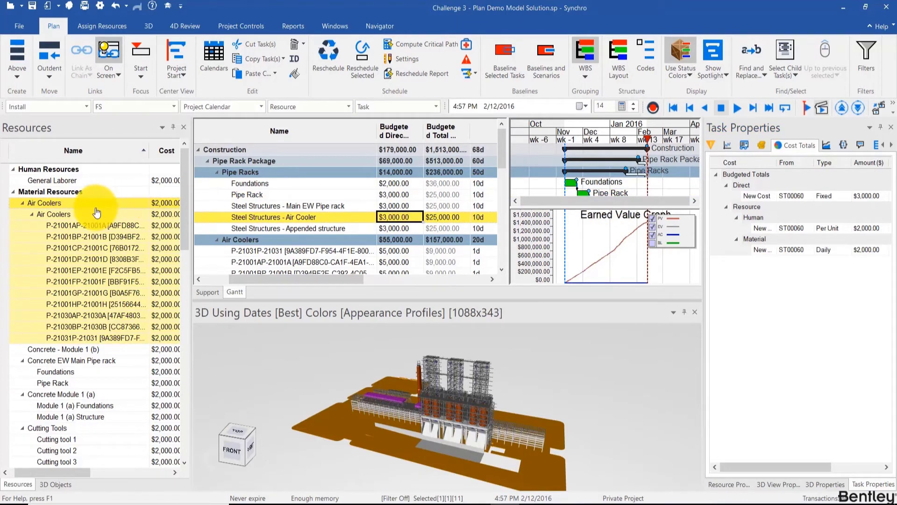
click(380, 26)
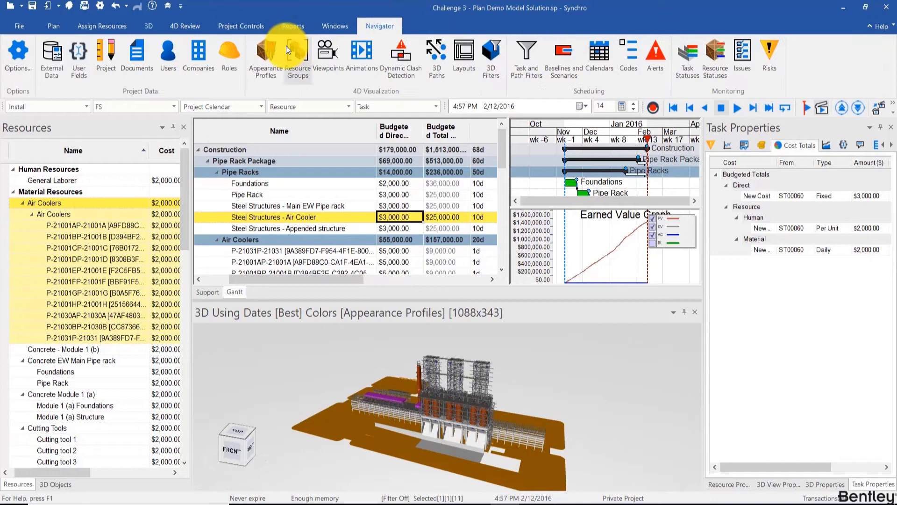
click(107, 52)
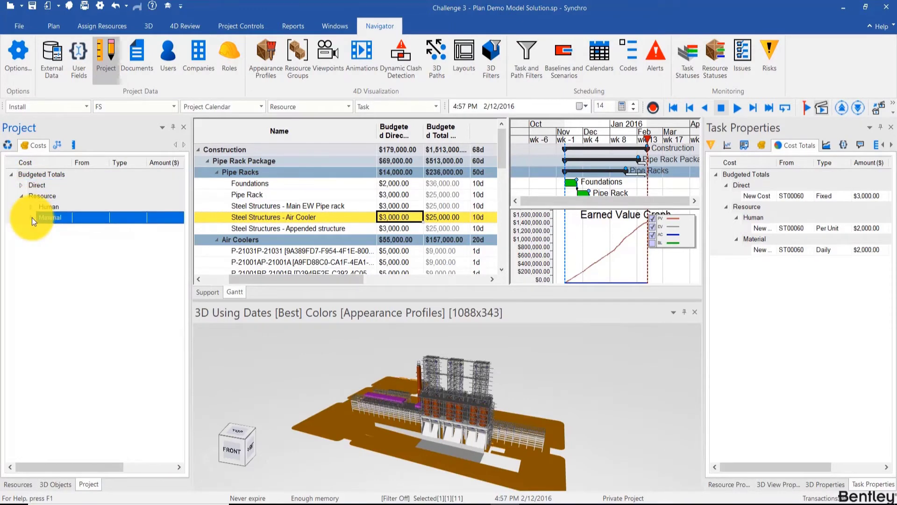
click(34, 216)
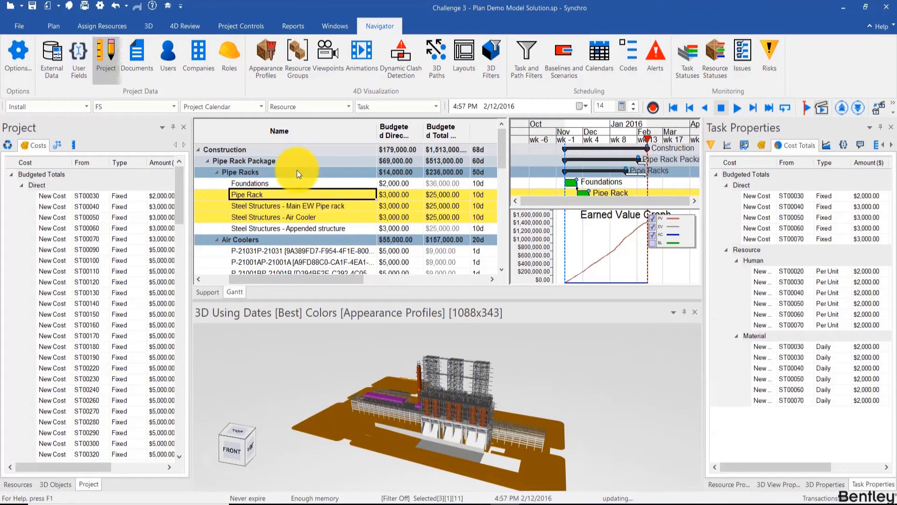
click(239, 172)
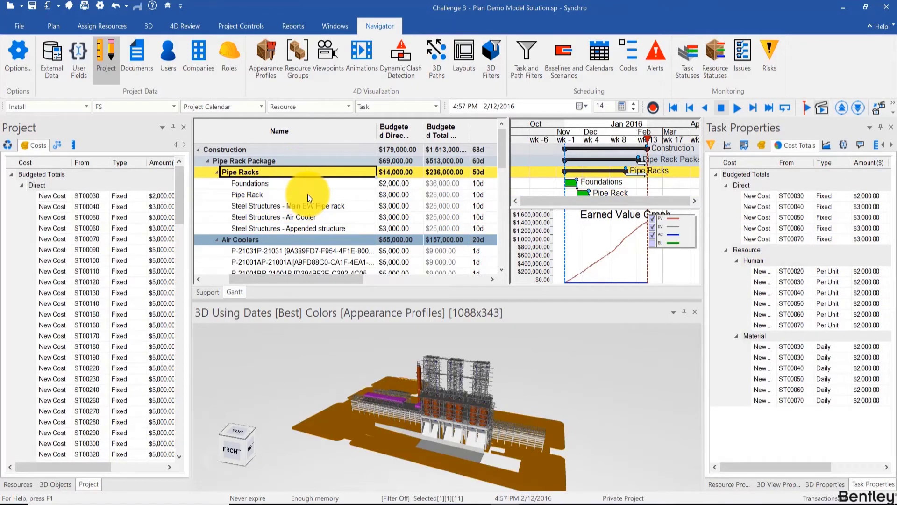
click(224, 150)
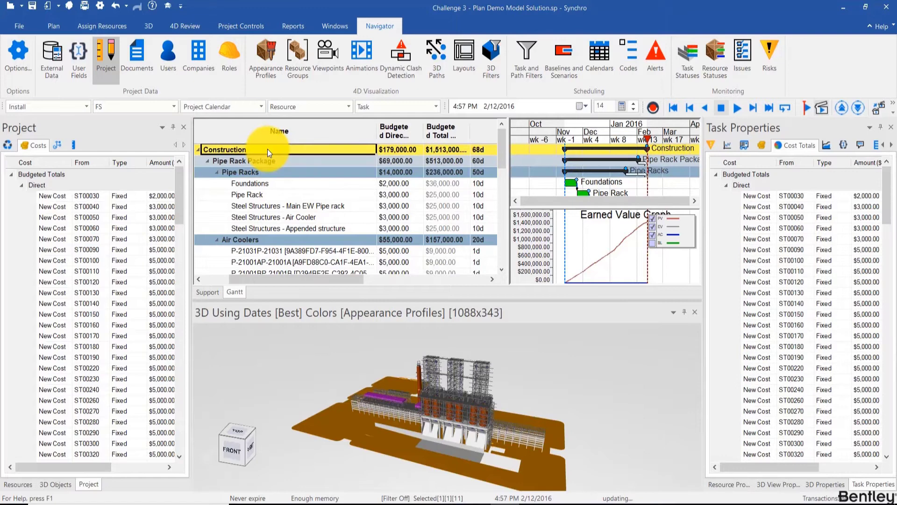
click(198, 149)
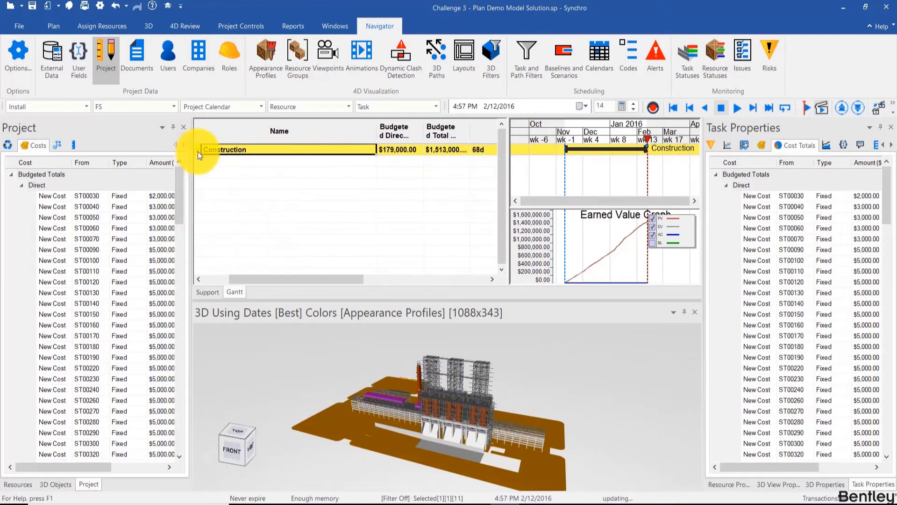
click(196, 148)
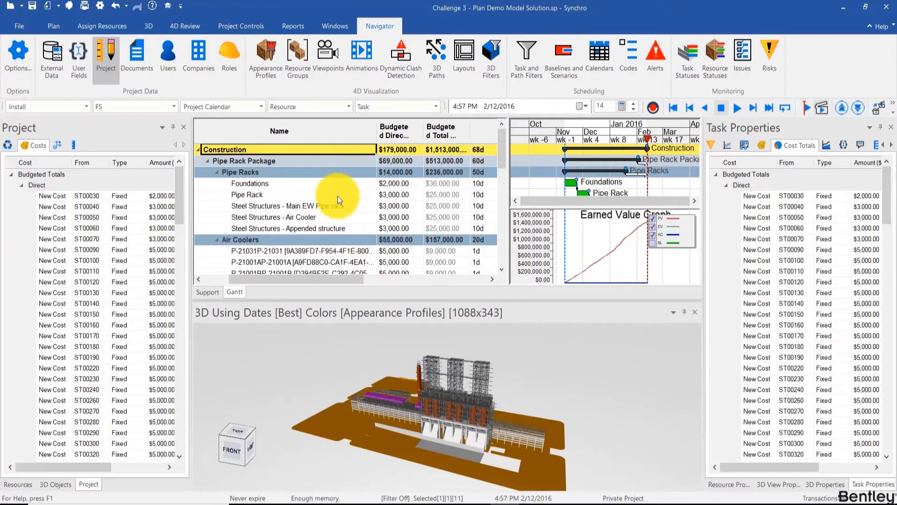
click(247, 195)
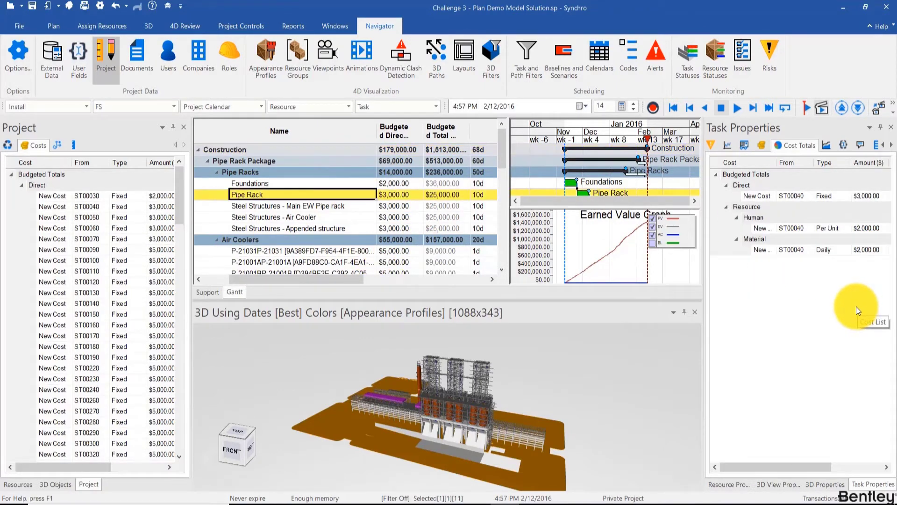
mouse_move(703, 249)
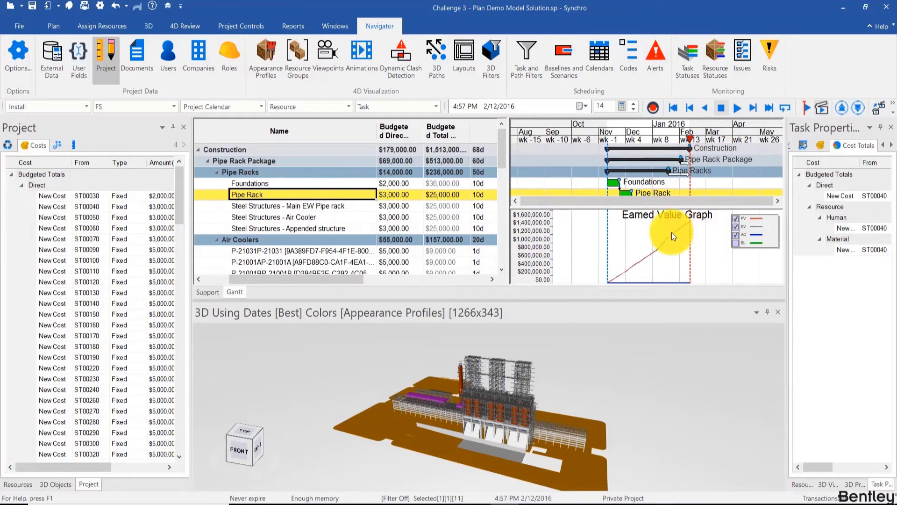
mouse_move(738, 225)
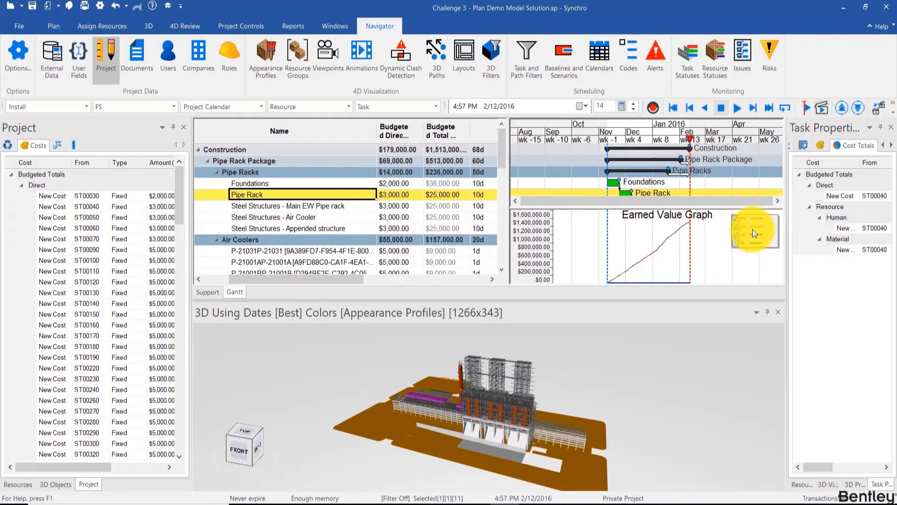
mouse_move(747, 233)
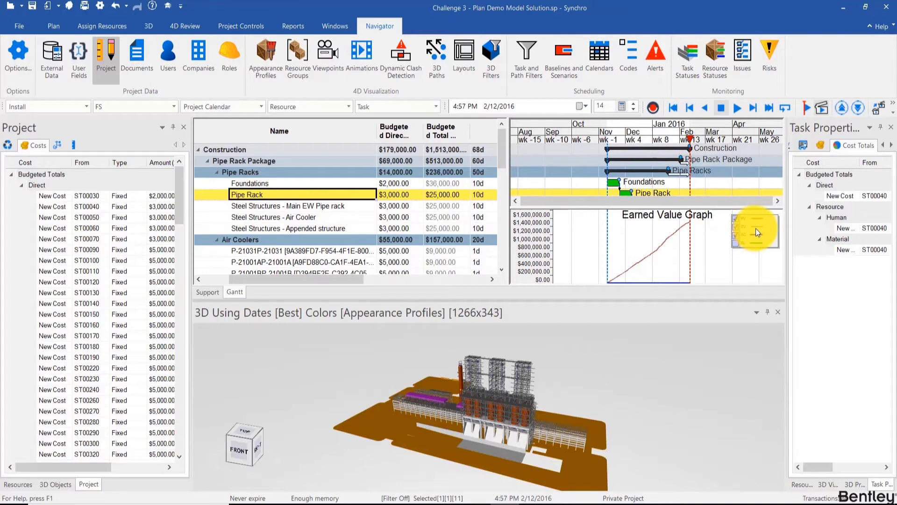
mouse_move(745, 241)
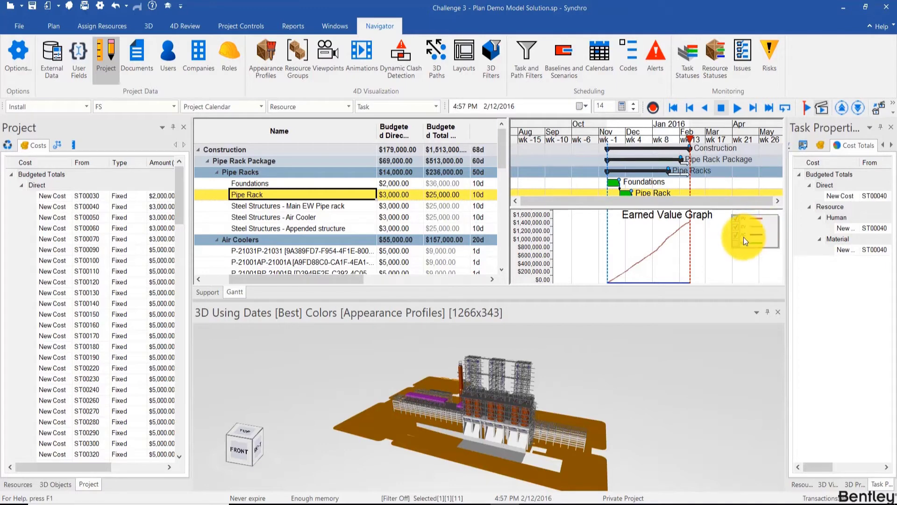
mouse_move(742, 240)
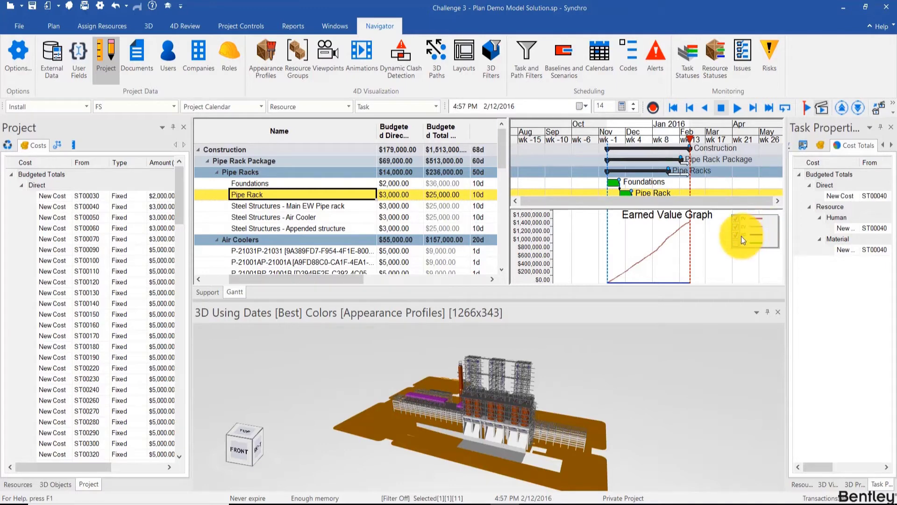
mouse_move(743, 237)
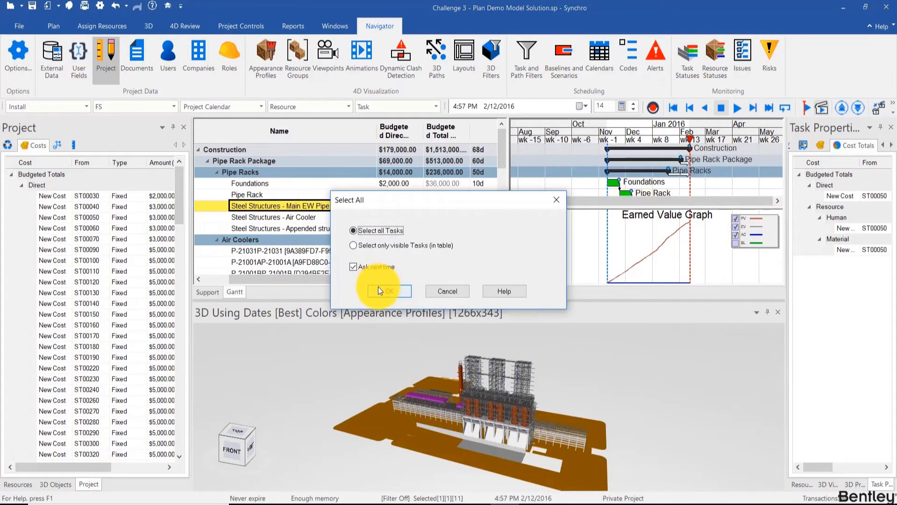
Confirm Select all Tasks in the Select All dialog.
click(387, 290)
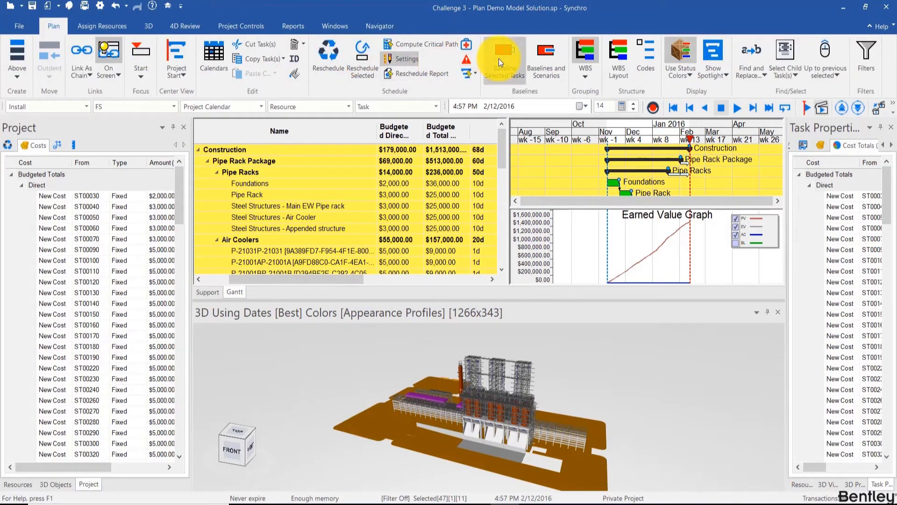
Baseline the selected tasks as 'Original Sequence - Baseline 11/10/2015'.
click(504, 52)
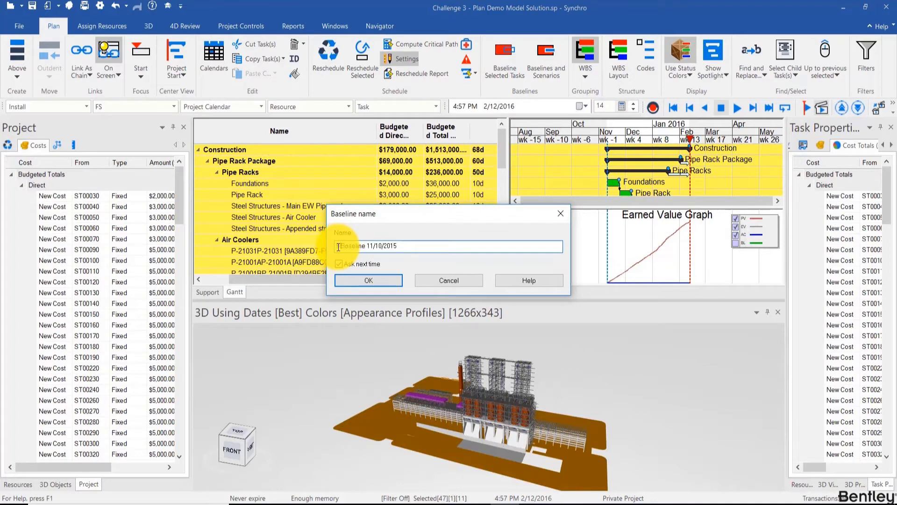
text(Original Sequenc)
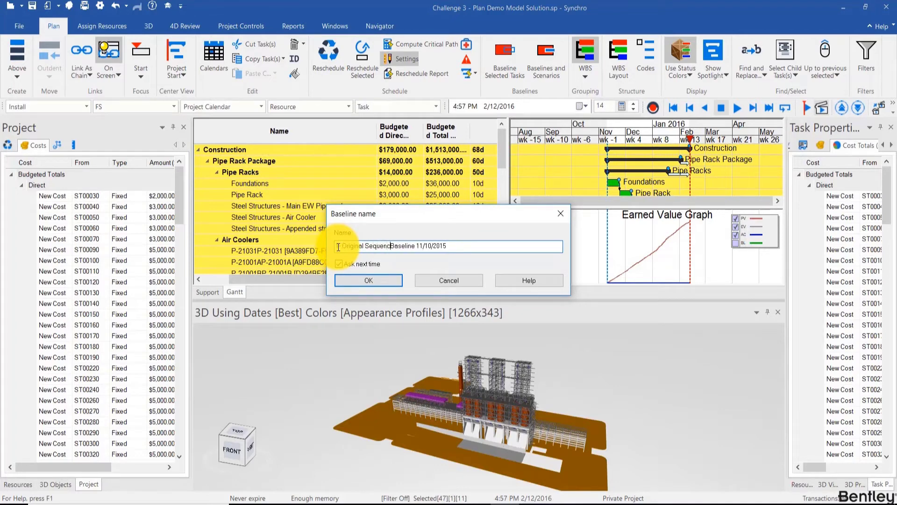
text(-)
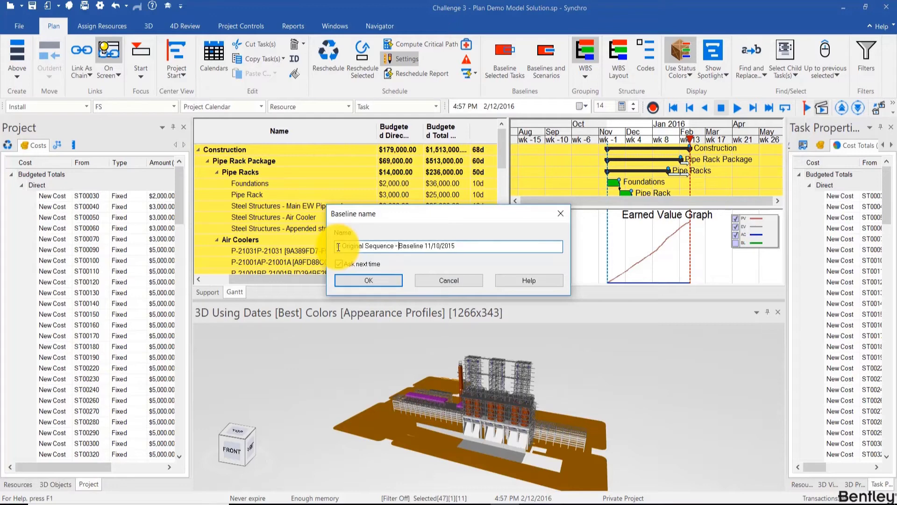
click(369, 281)
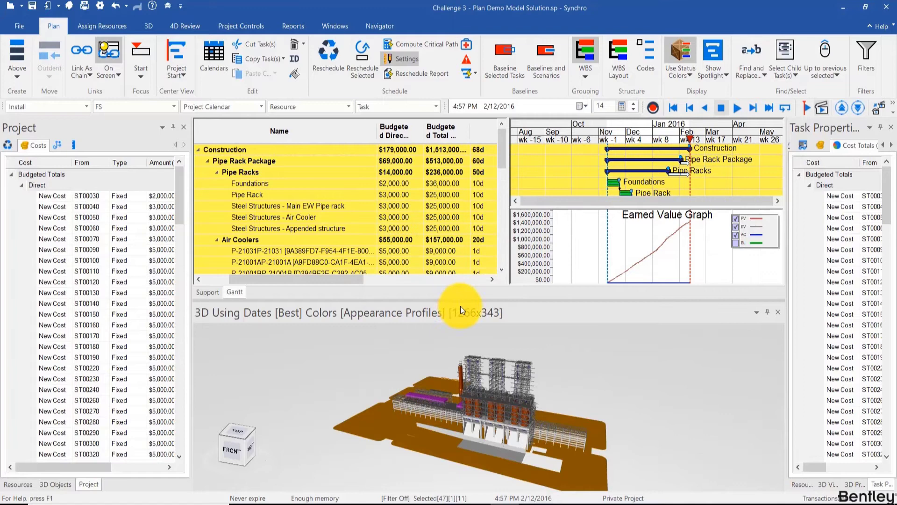
mouse_move(737, 246)
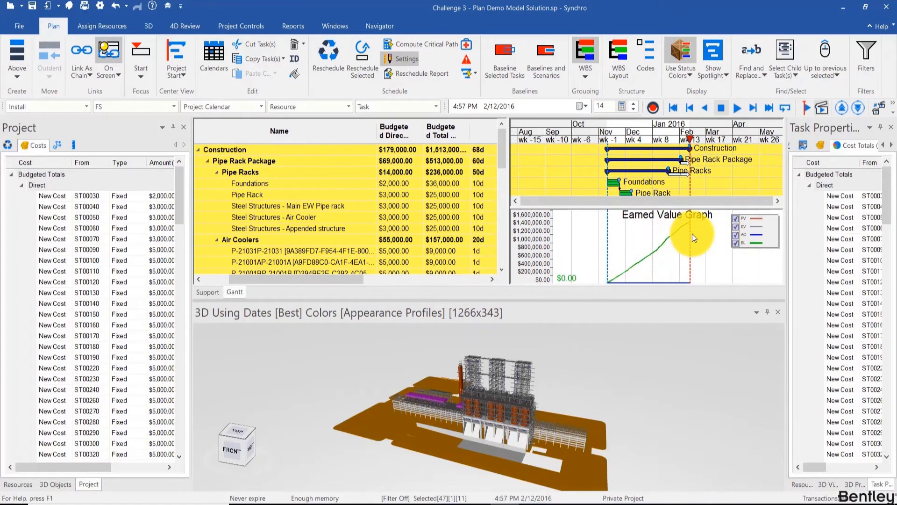
mouse_move(225, 200)
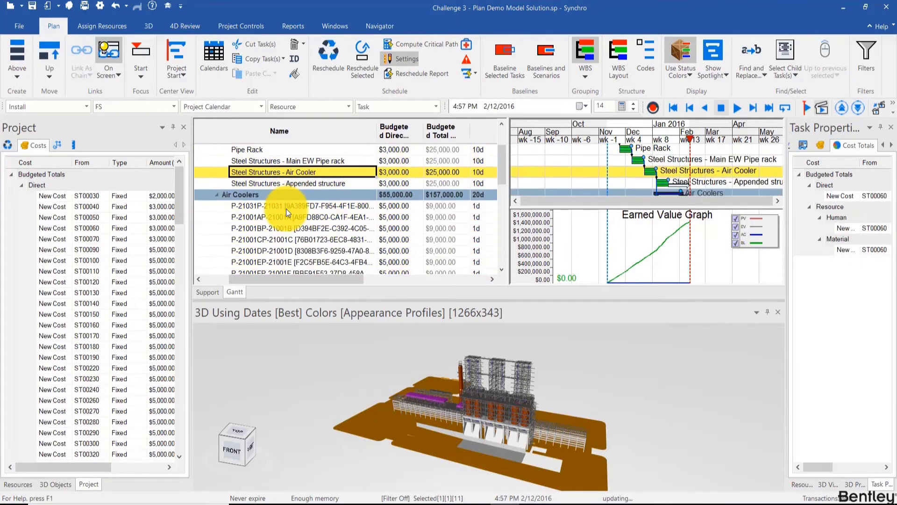
Scroll to the Main Structure package tasks and select Module 1 (a) Foundations.
scroll(down, 3)
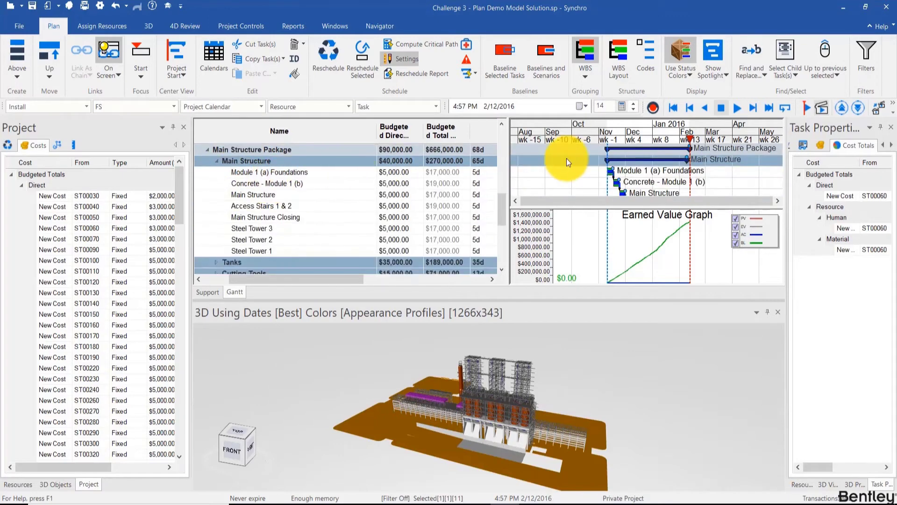
click(269, 172)
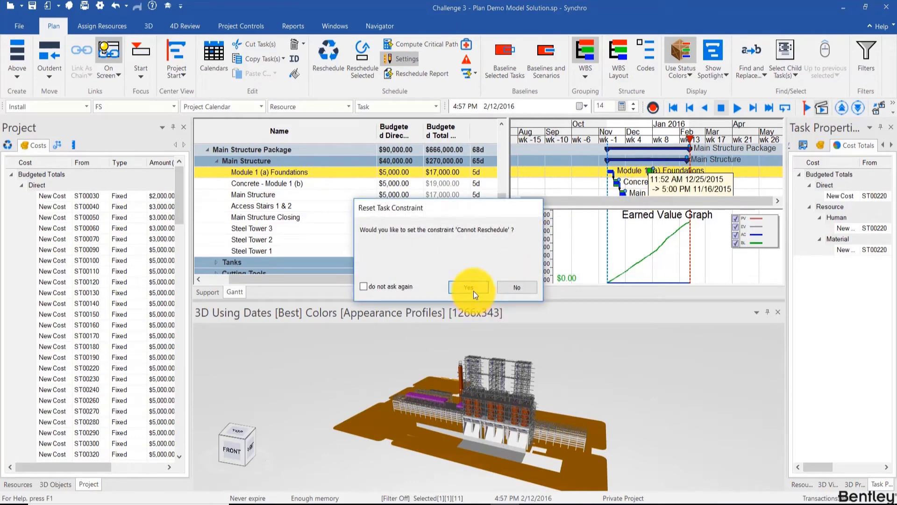
click(468, 287)
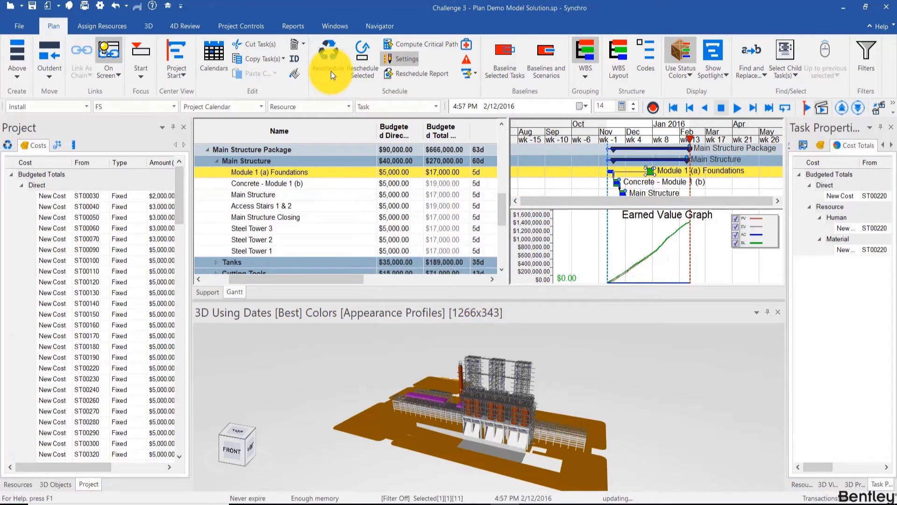
click(329, 52)
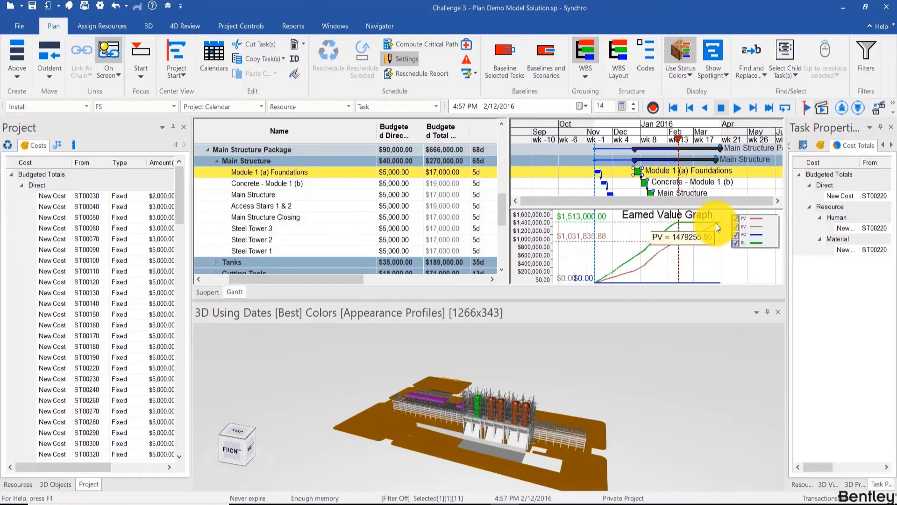
mouse_move(683, 239)
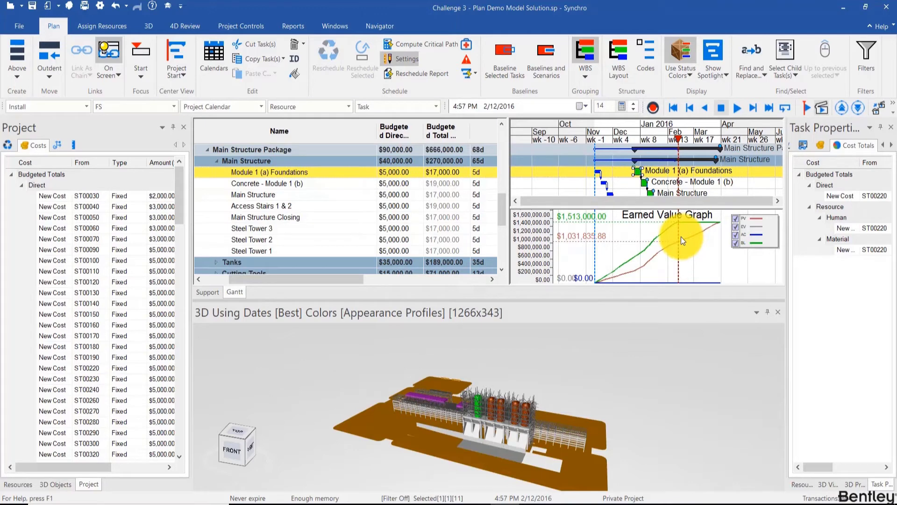
mouse_move(665, 250)
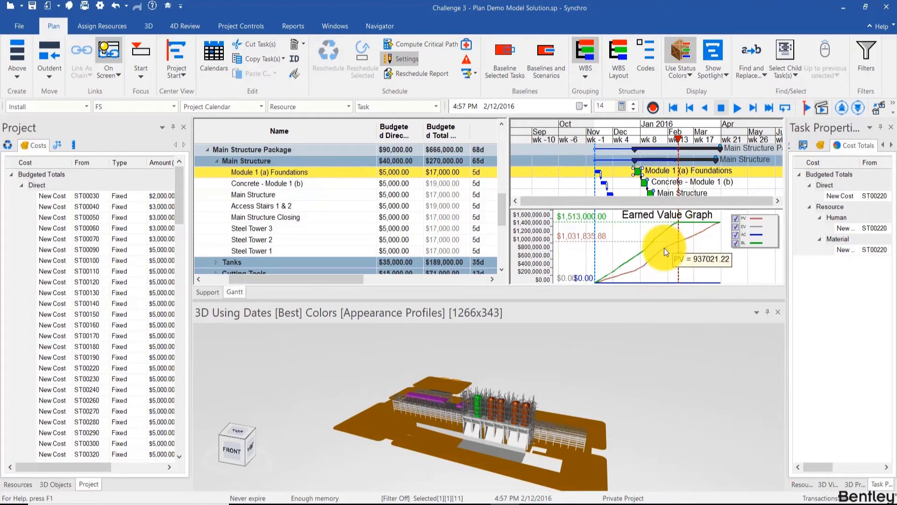
mouse_move(709, 231)
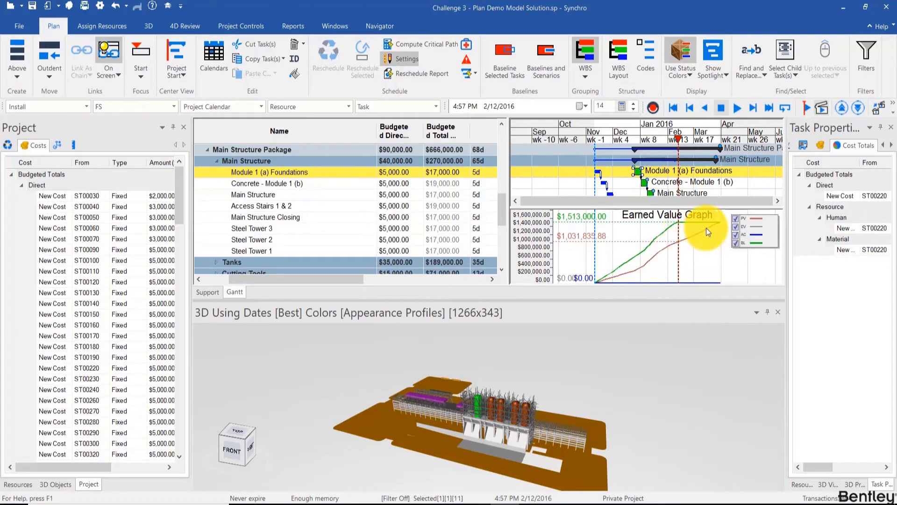
mouse_move(672, 224)
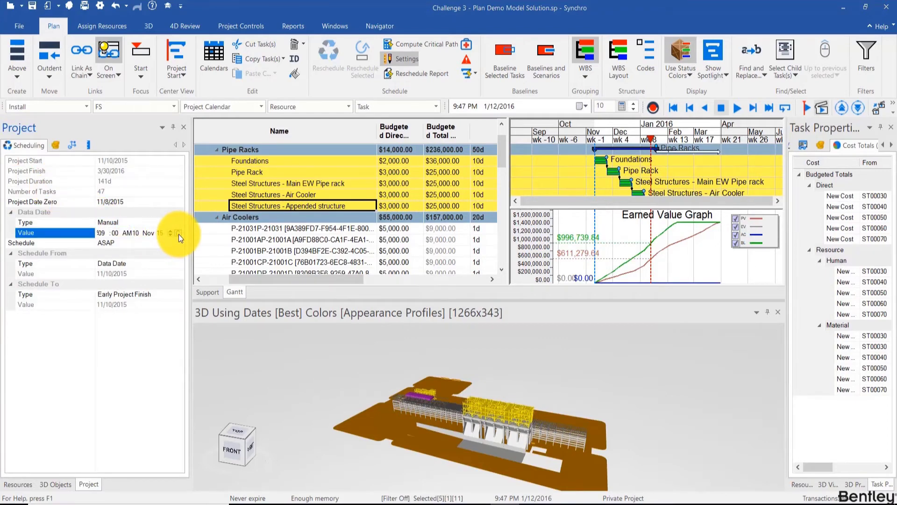
Set the manual data date value to 9:00 AM 1/28/2016.
click(178, 233)
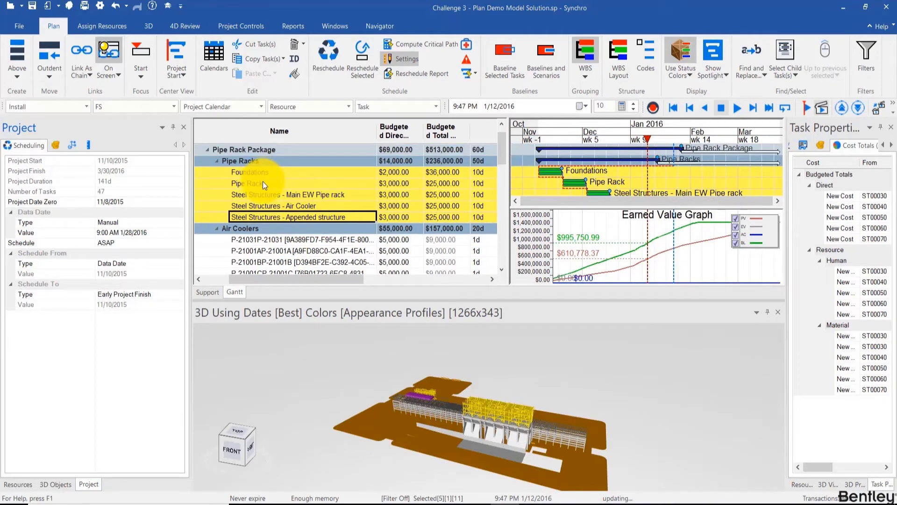
Progress the five Pipe Racks tasks to Finished at their Planned Finish dates, applied to all.
right_click(261, 183)
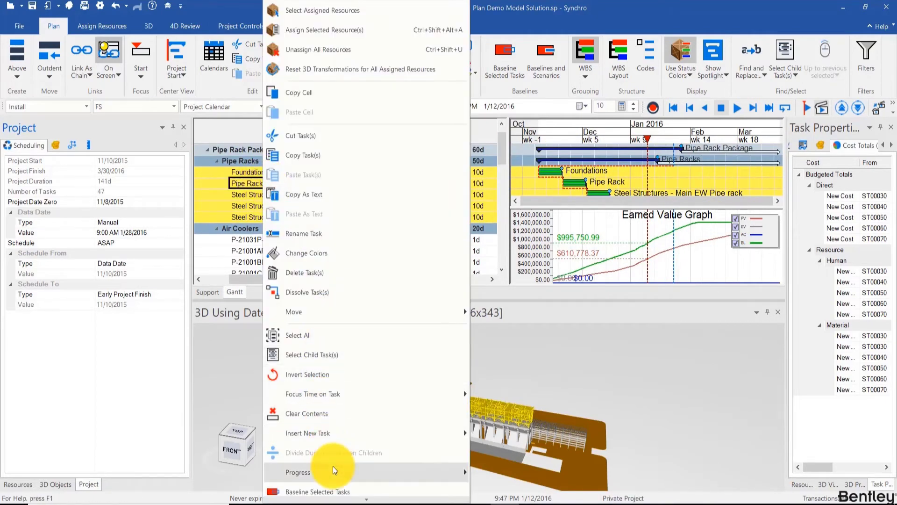
key(Escape)
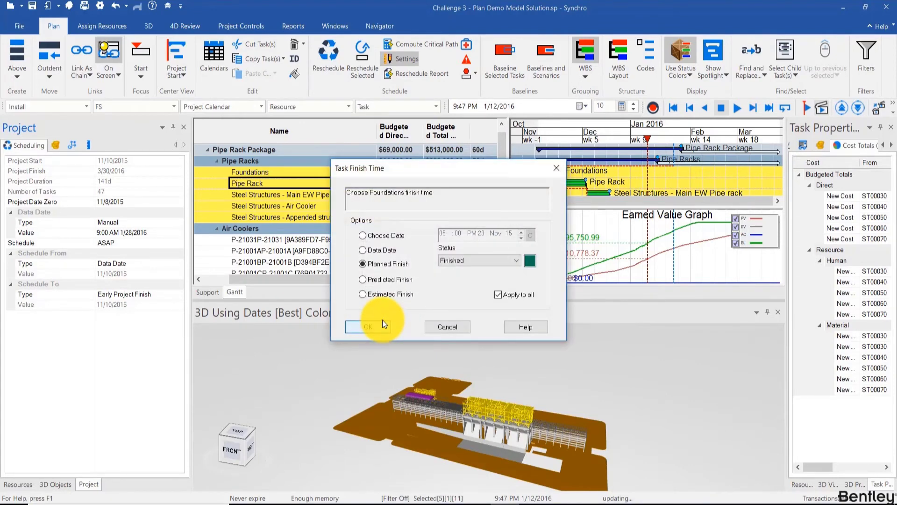
click(369, 327)
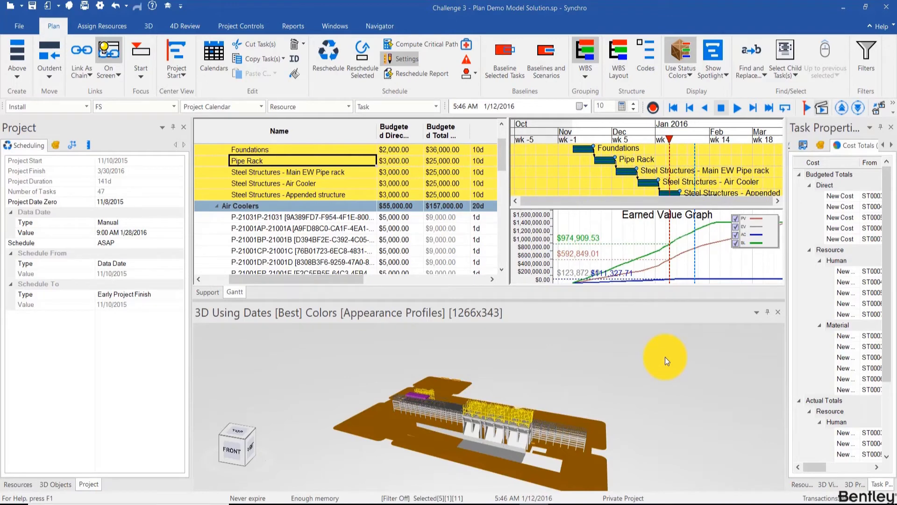
mouse_move(663, 249)
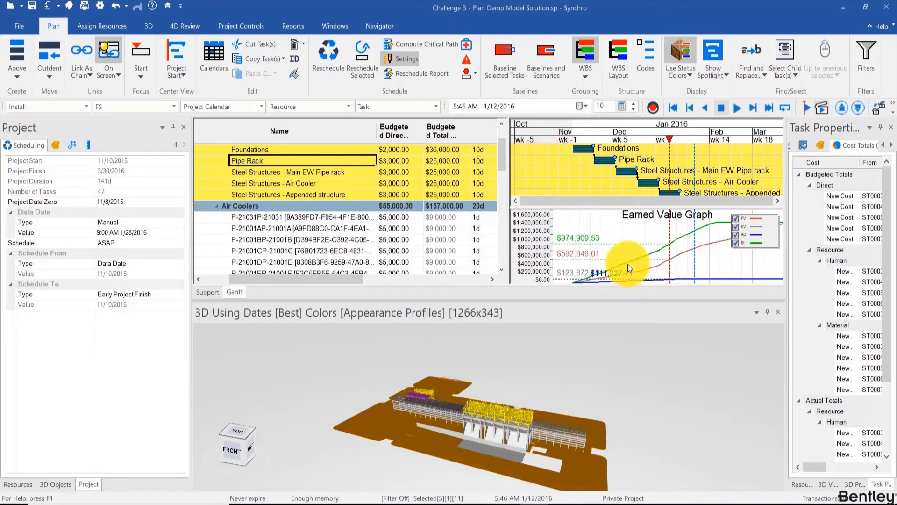
mouse_move(691, 270)
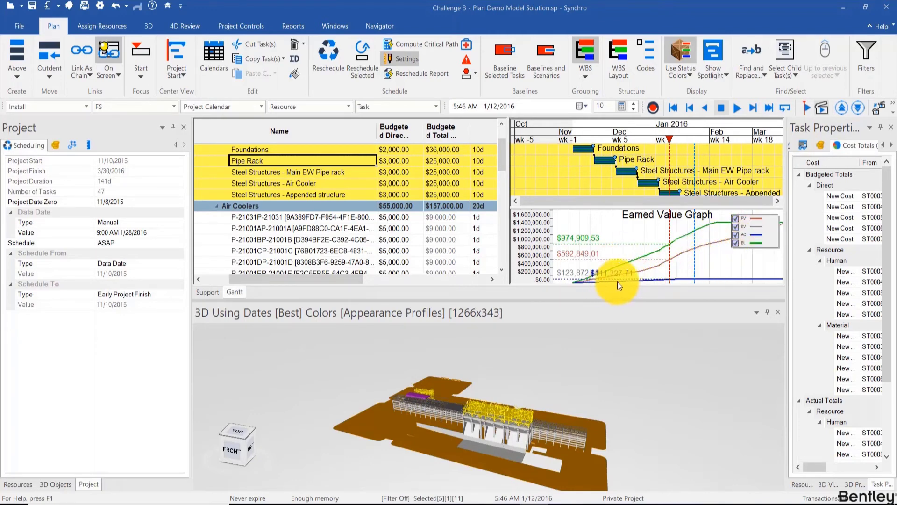
mouse_move(742, 243)
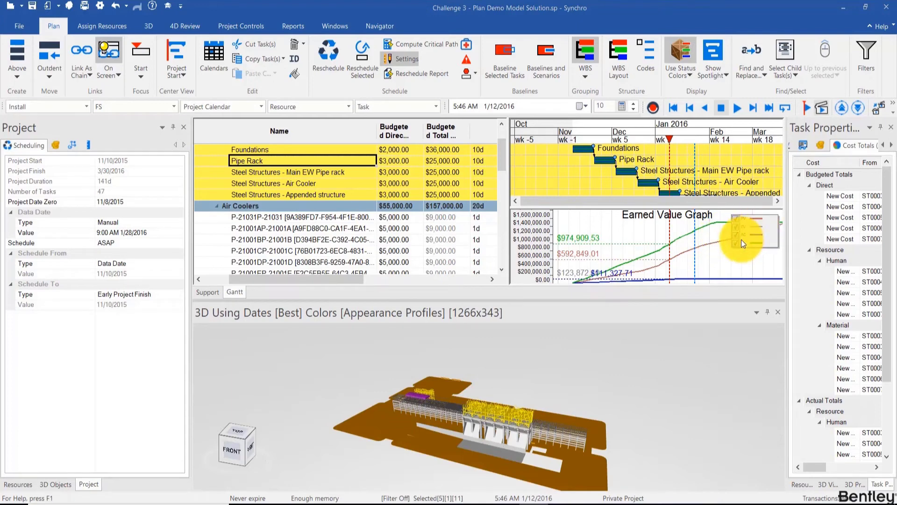
mouse_move(744, 241)
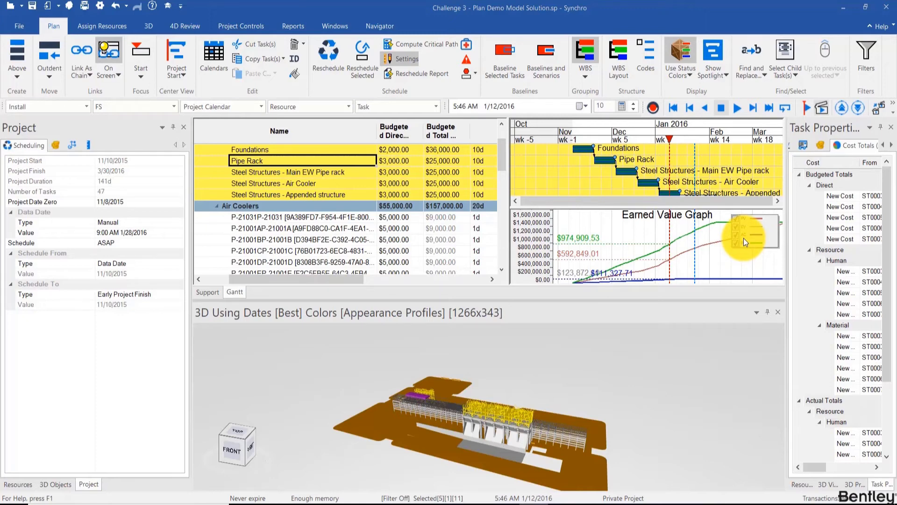
mouse_move(737, 238)
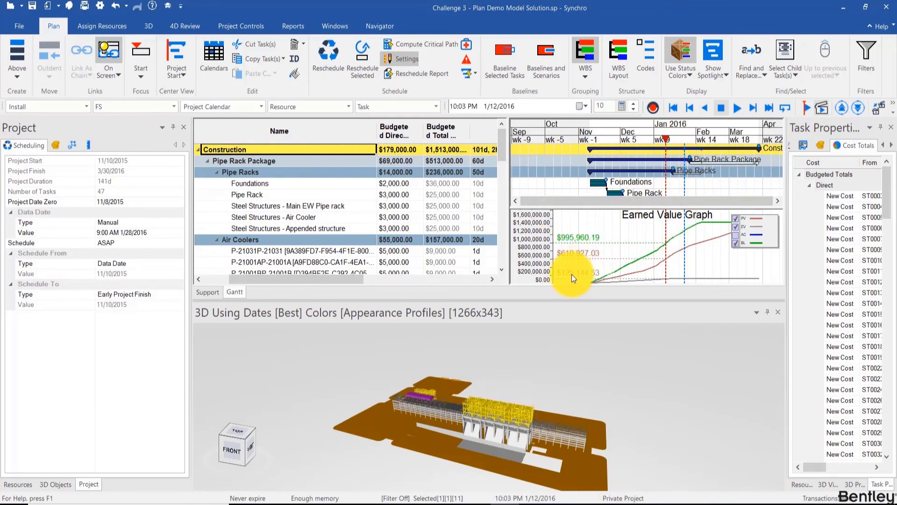
mouse_move(660, 287)
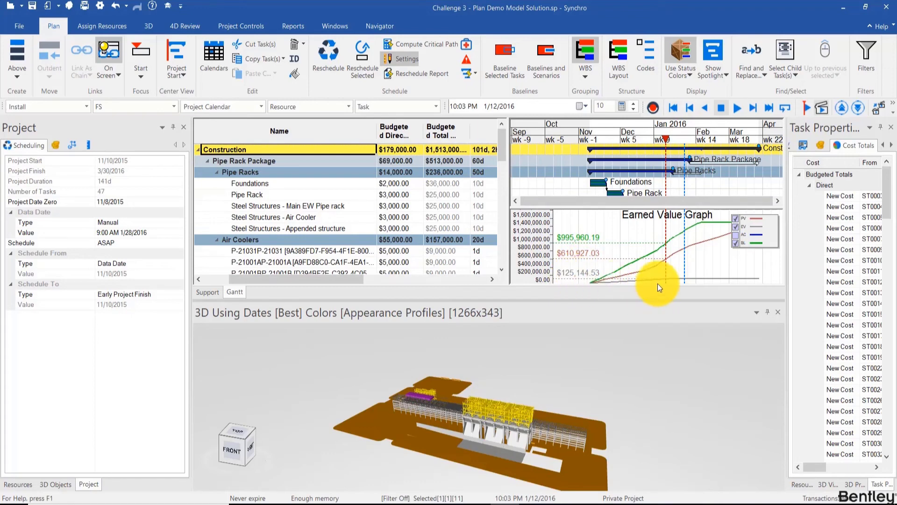
mouse_move(662, 284)
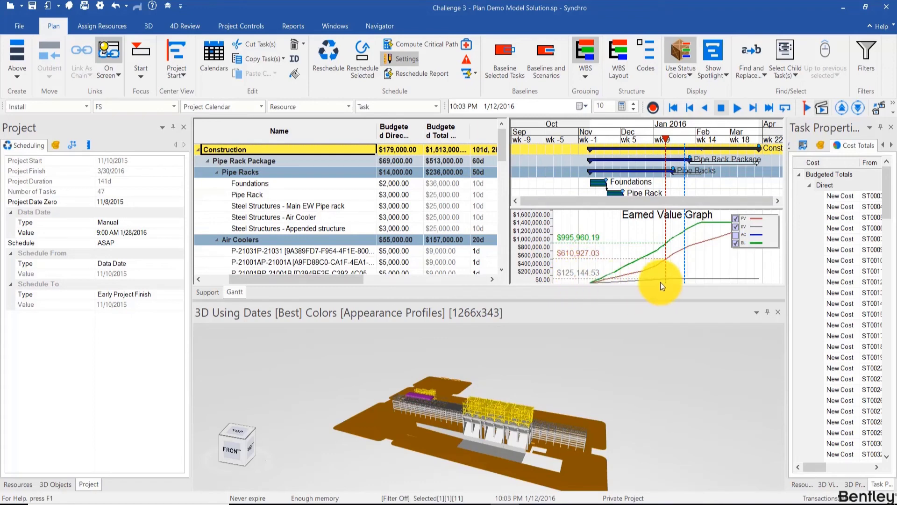
mouse_move(577, 280)
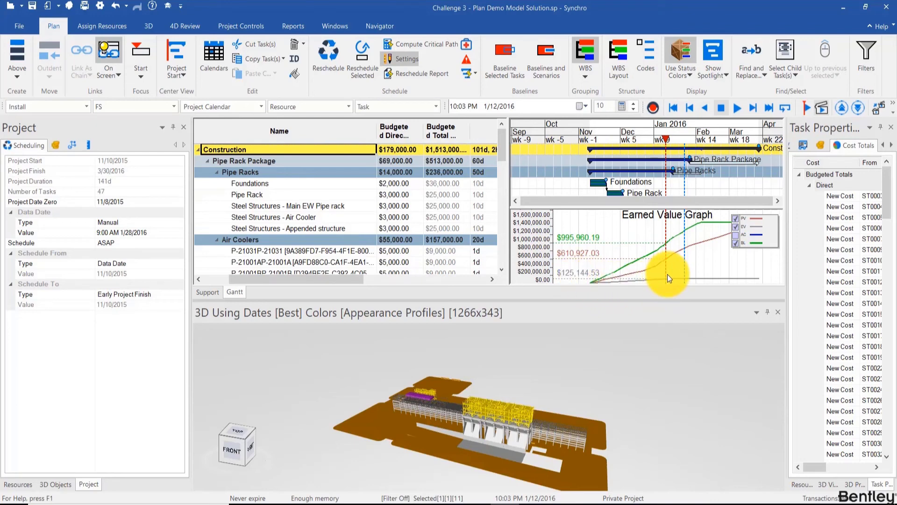
mouse_move(665, 262)
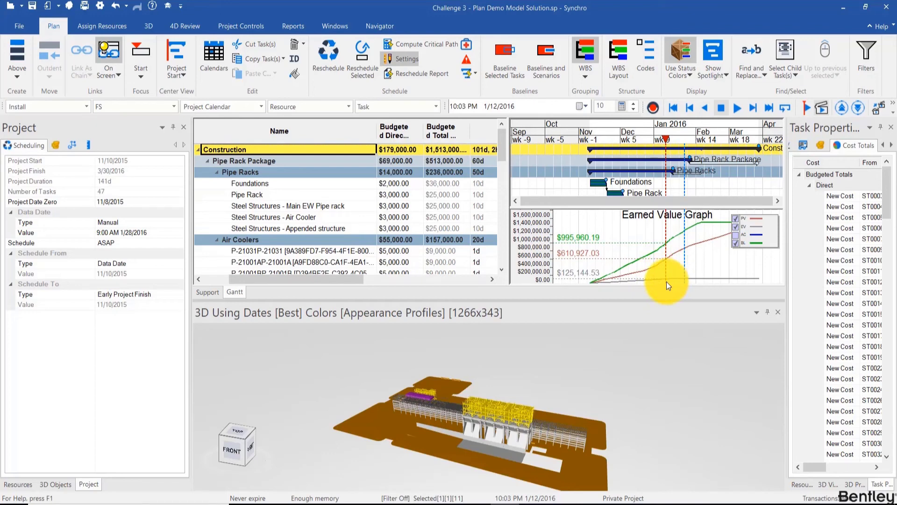
mouse_move(665, 281)
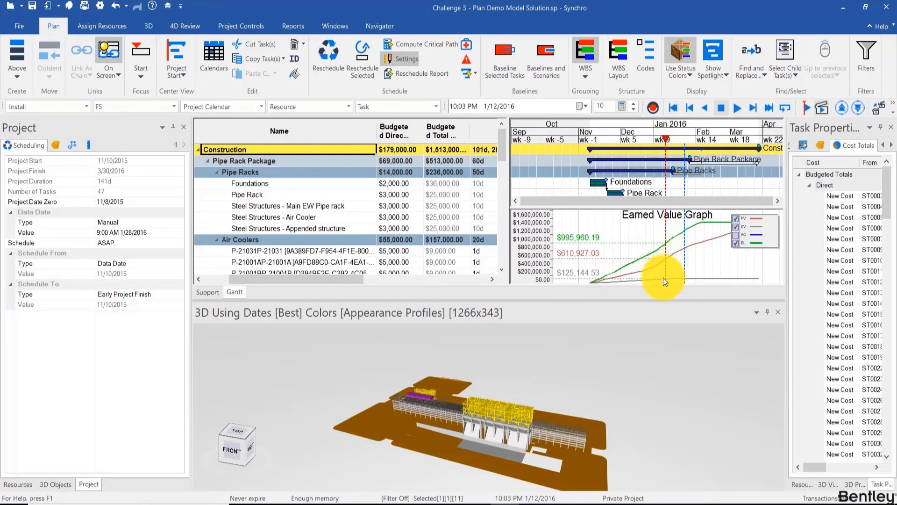
mouse_move(662, 270)
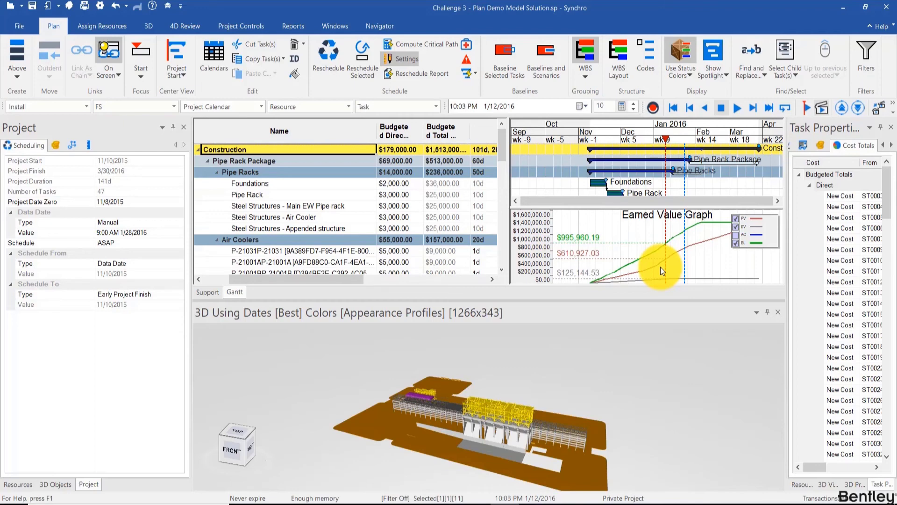
mouse_move(622, 354)
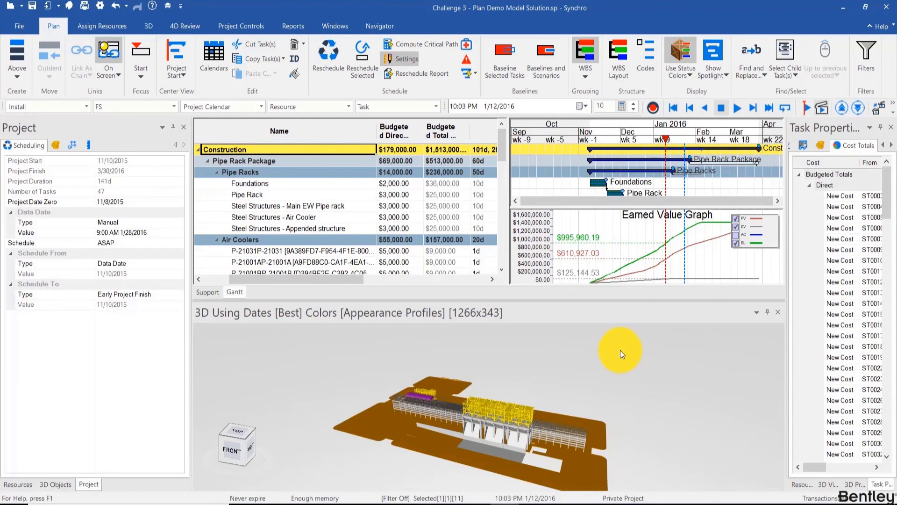
mouse_move(628, 348)
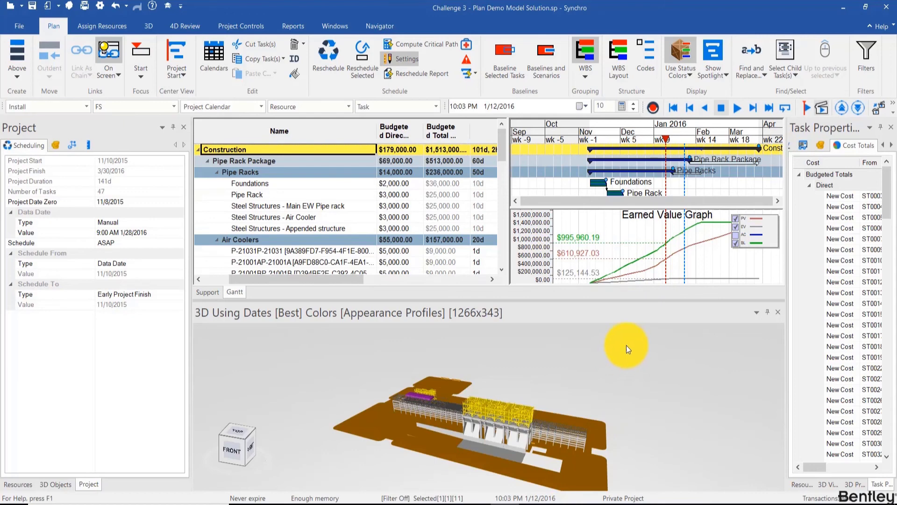
mouse_move(718, 258)
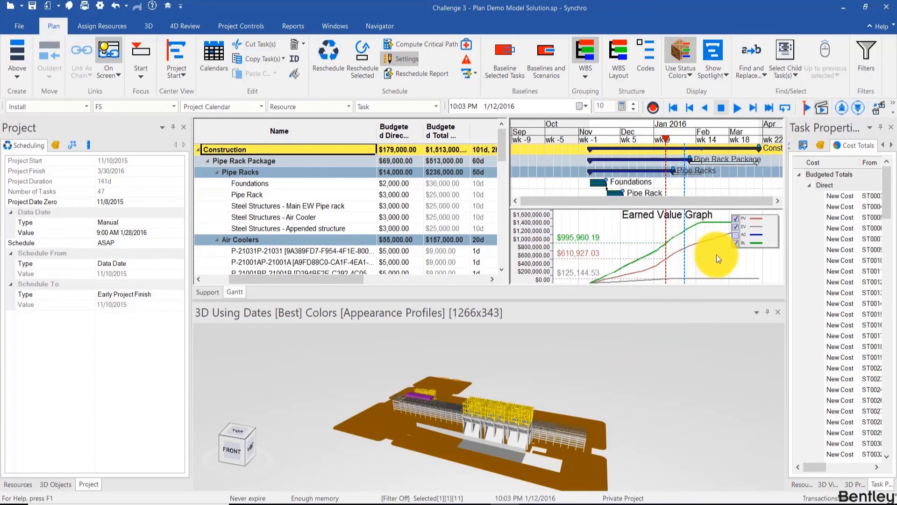
mouse_move(569, 488)
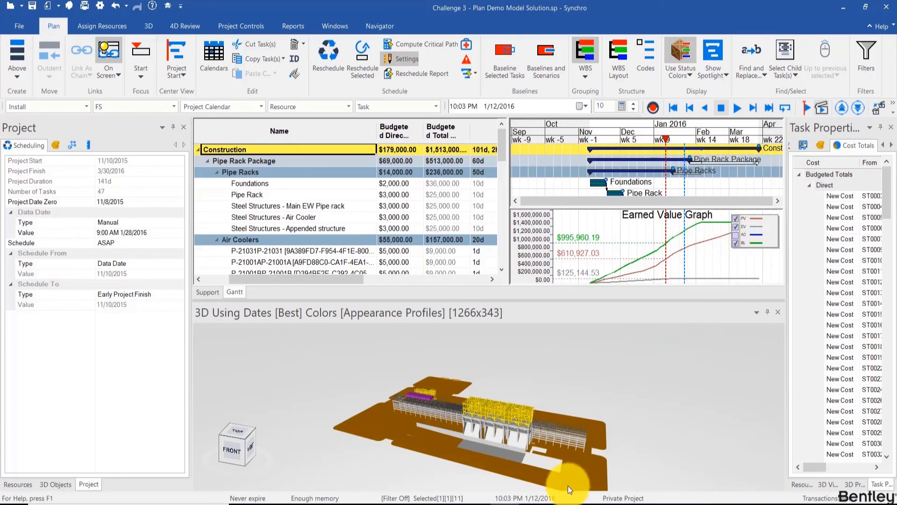